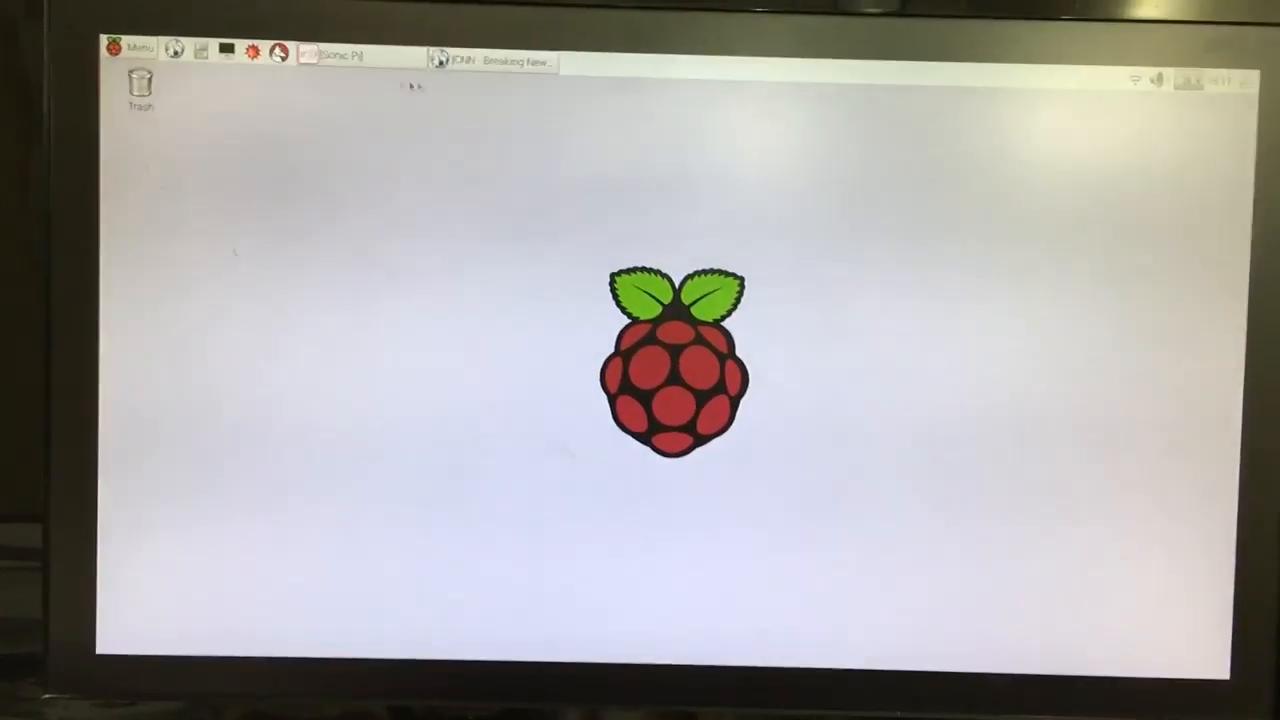
Step: Open the main Menu to reach the Programming list with Python 3, Scratch and Sonic Pi
click(130, 50)
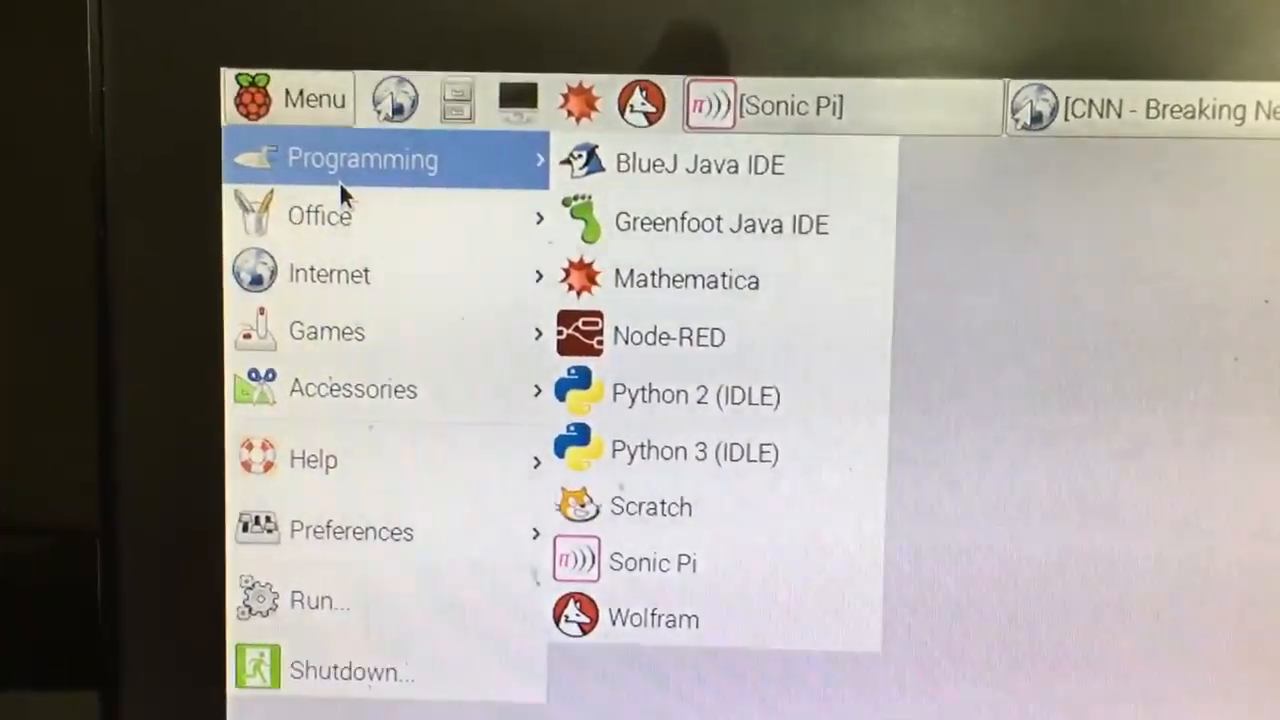
mouse_move(650, 538)
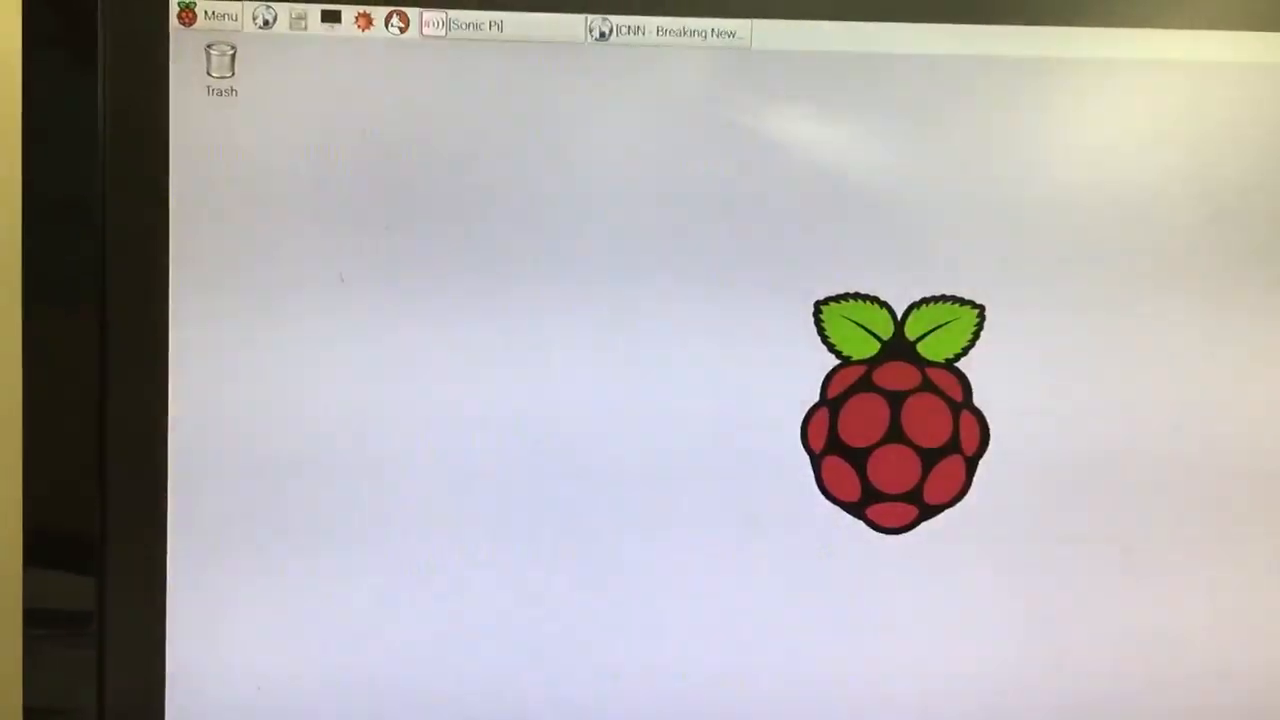
Step: Restore the CNN page, then show the Internet apps list: Claws Mail, Firefox ESR, Web Browser
click(665, 32)
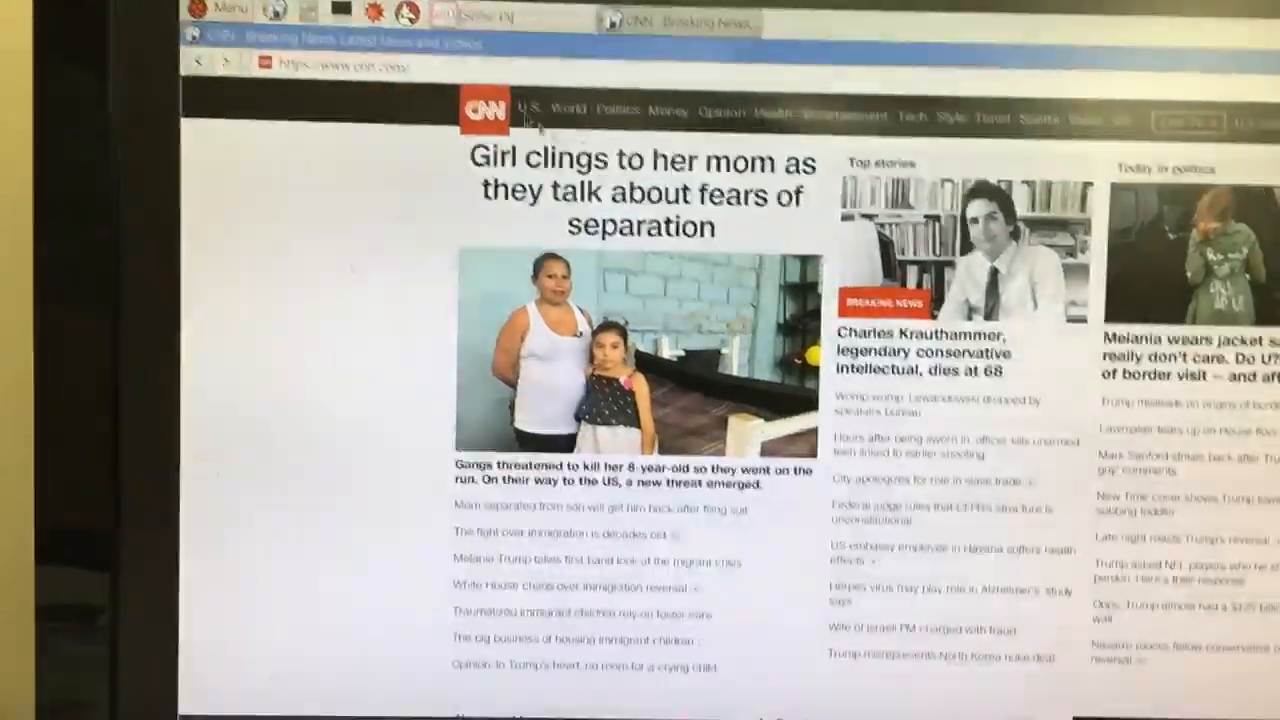
click(214, 9)
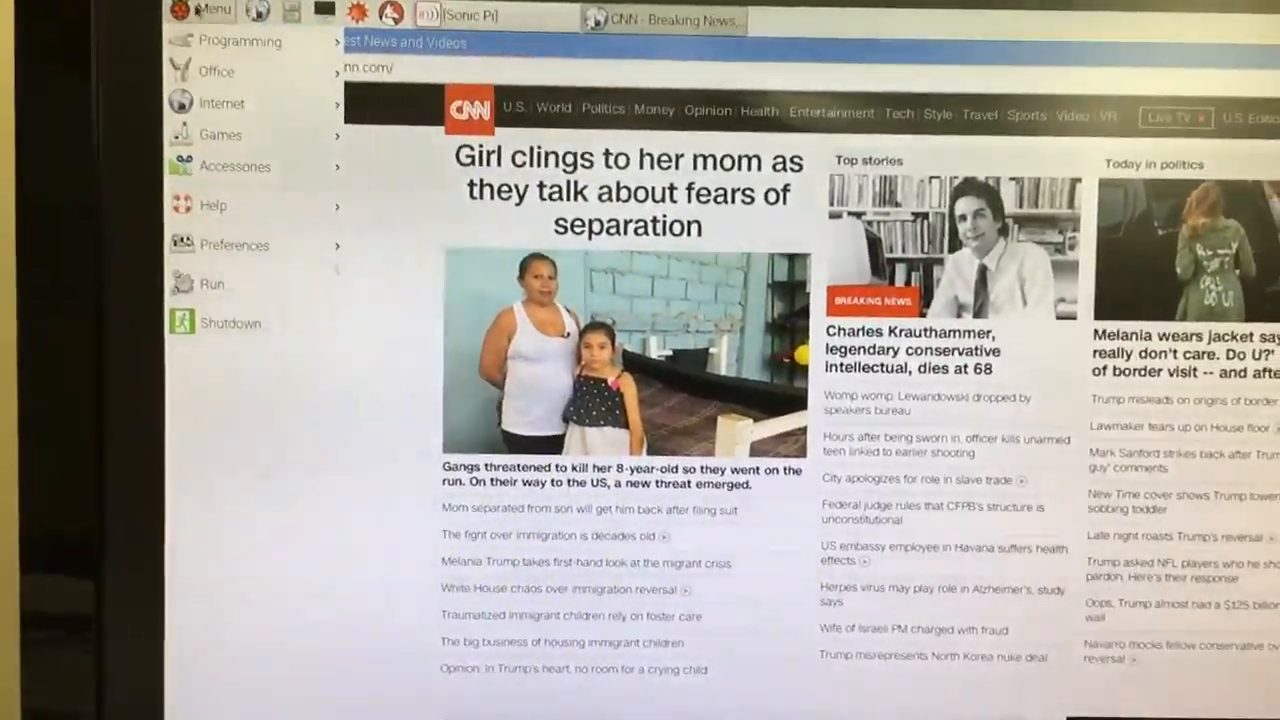
click(222, 103)
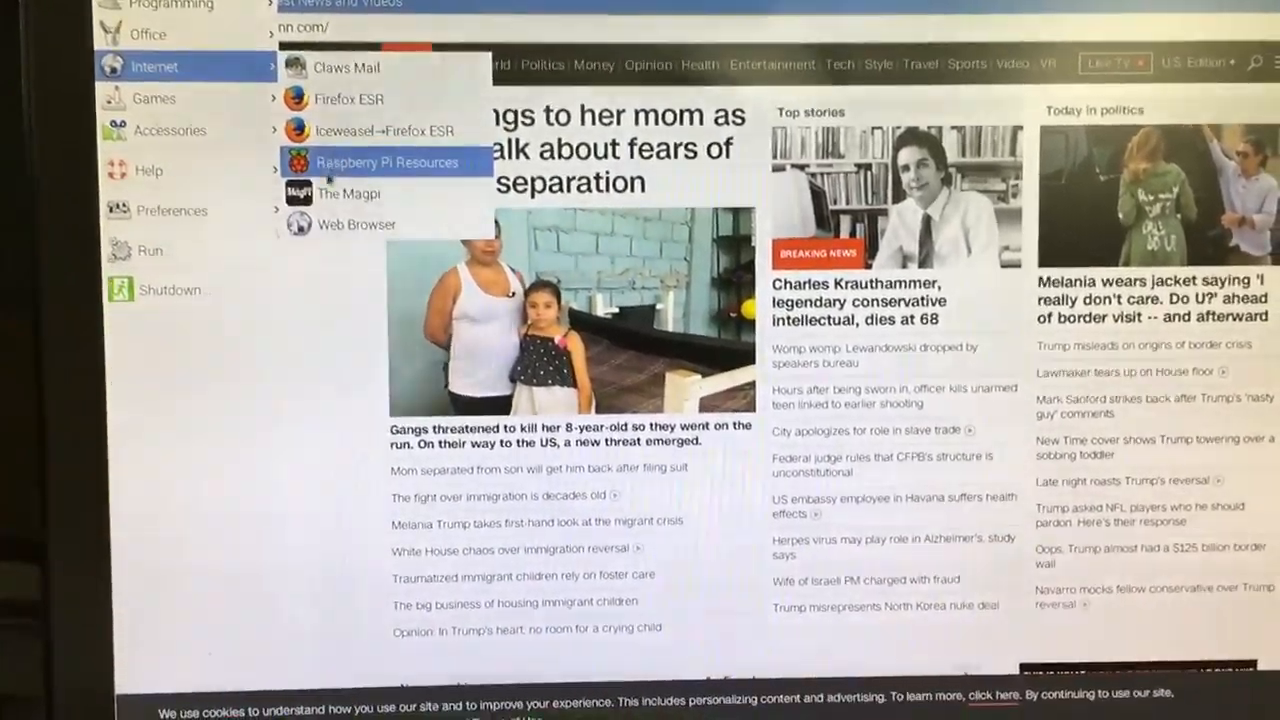
mouse_move(356, 224)
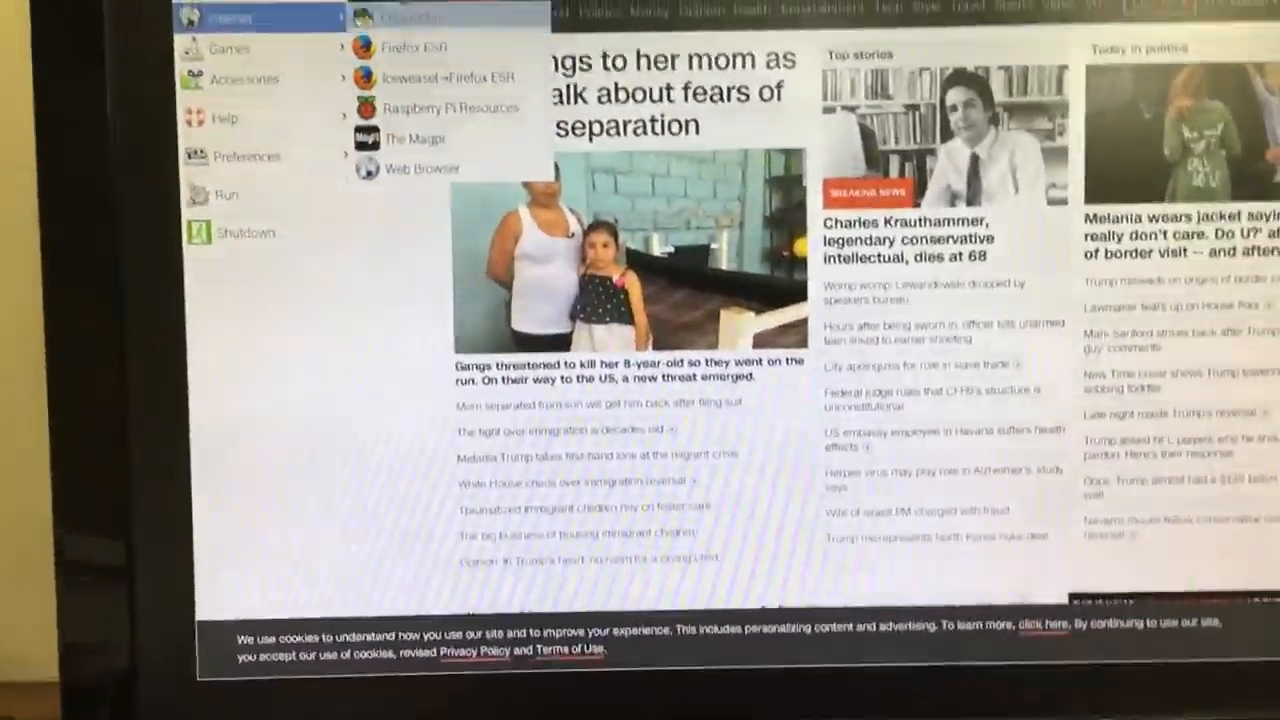
mouse_move(273, 71)
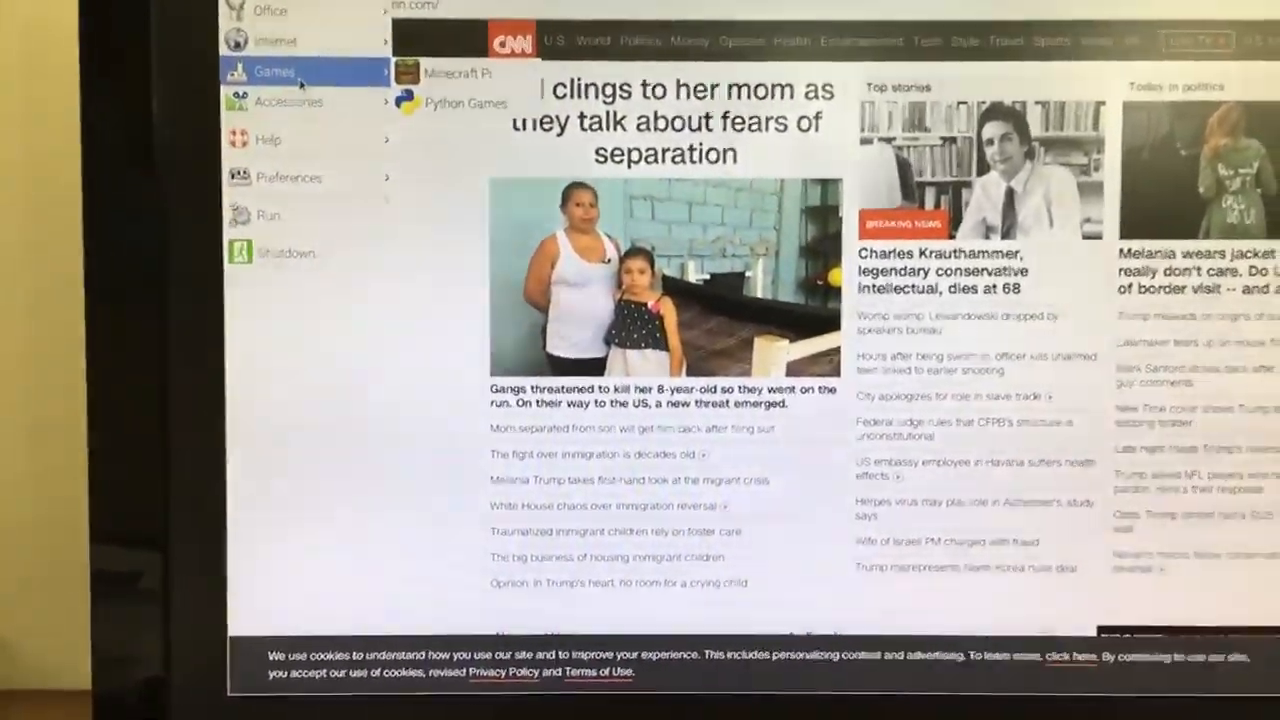